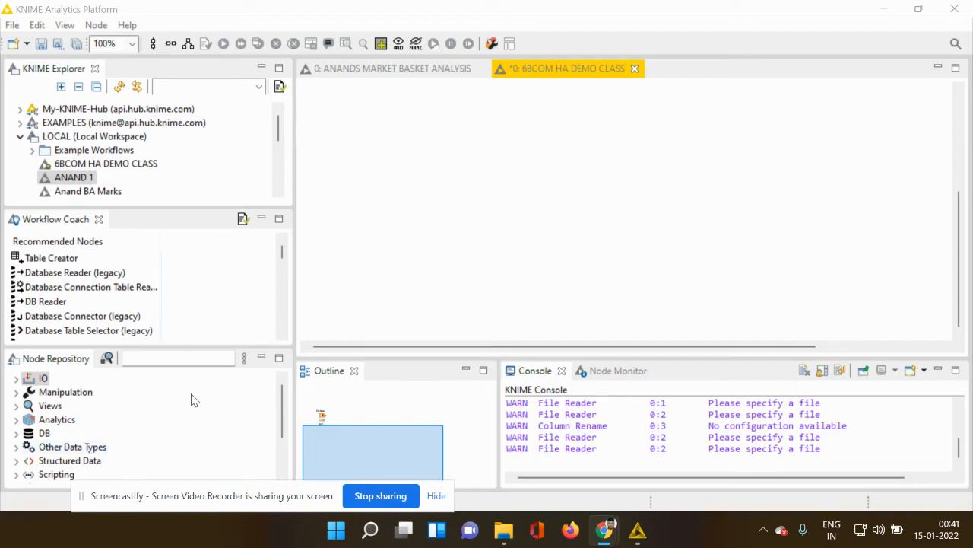
Bring up the workflow canvas context menu to start adding a File Reader node.
right_click(387, 186)
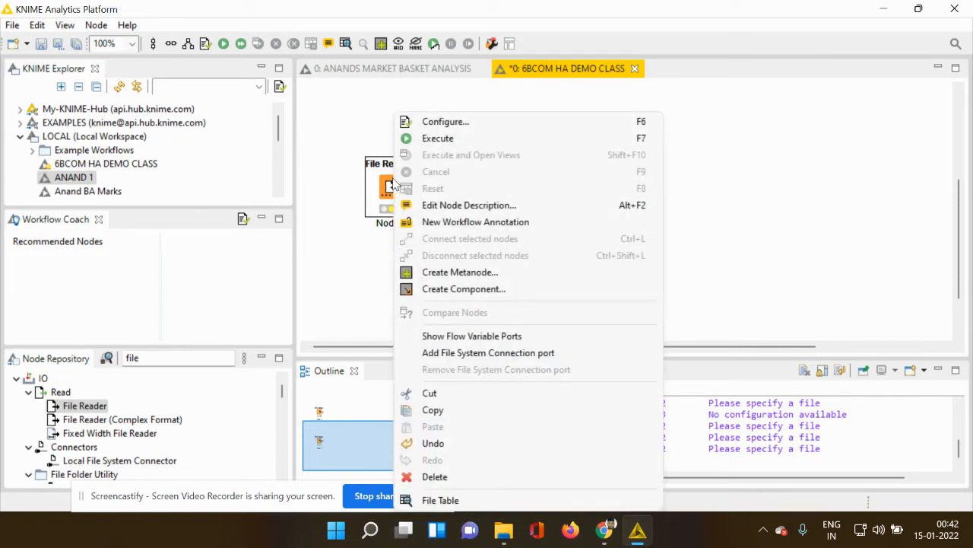
Enter the File Reader node's configuration to choose the COVID-19 CSV file.
left_click(441, 499)
type("renam")
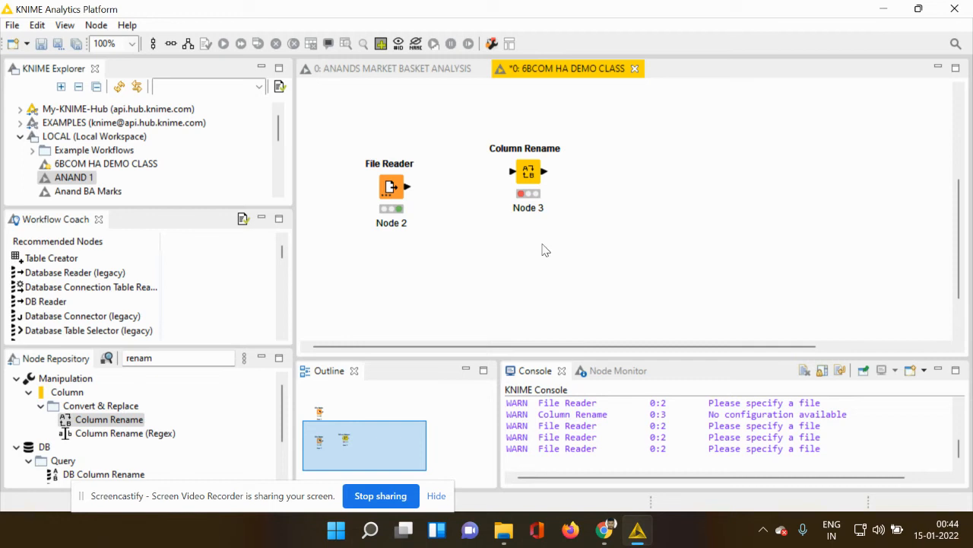
Connect the File Reader's output port to the Column Rename node's input.
left_click_drag(409, 185, 511, 170)
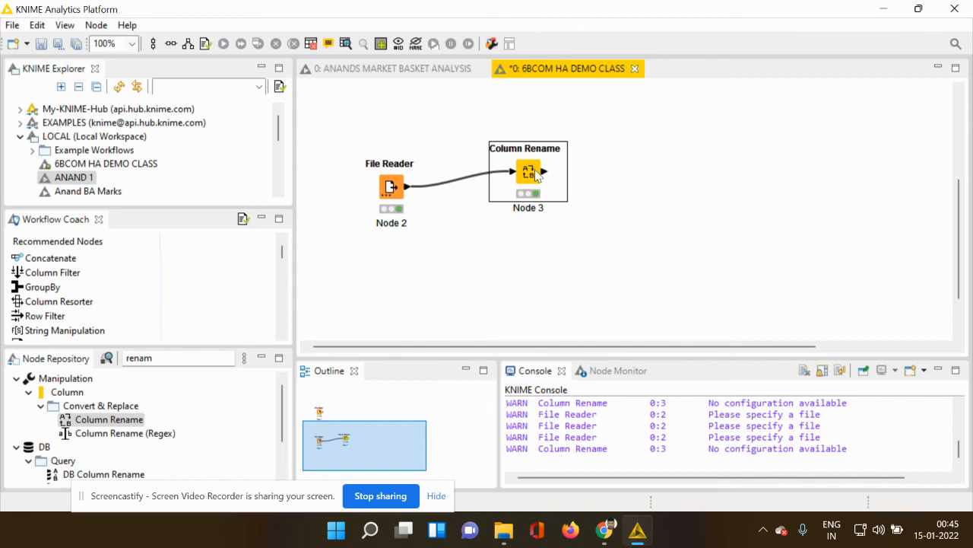
Bring up the Column Rename node's context menu to configure it.
right_click(528, 171)
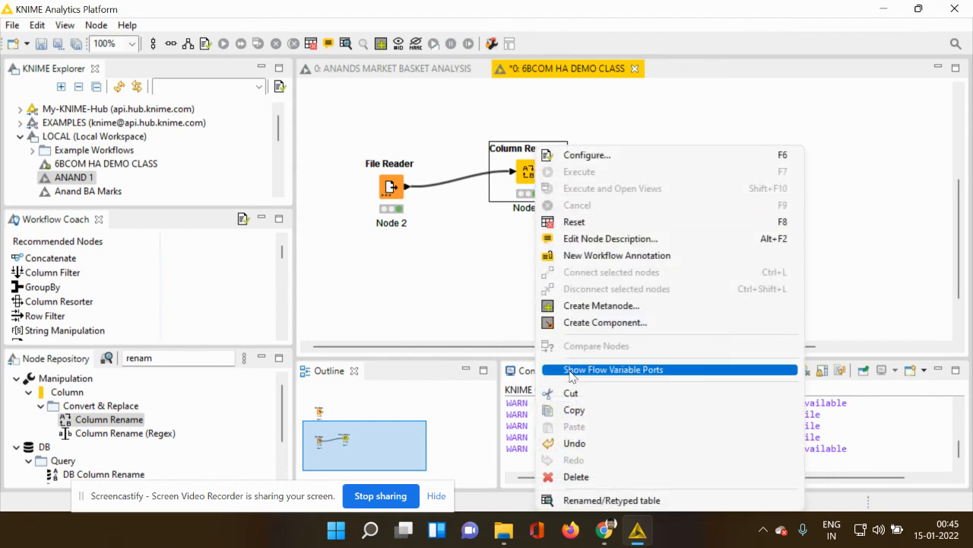